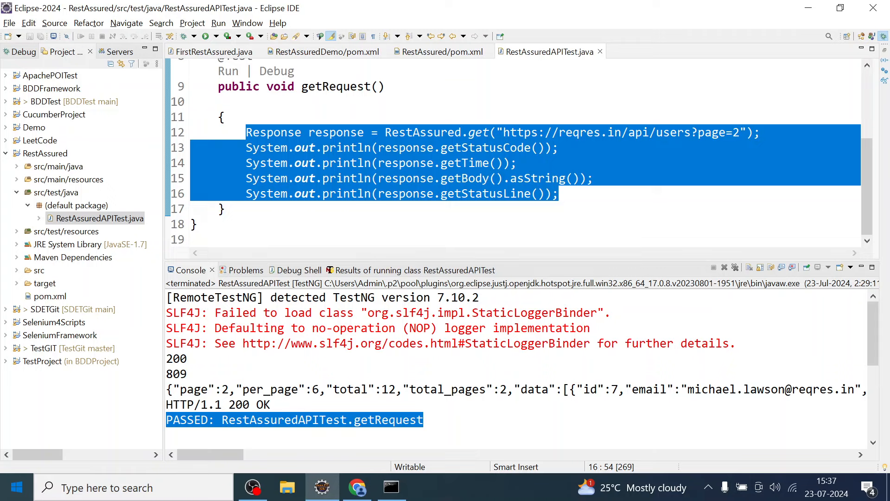
Step: Add a blank line after the getStatusLine() println in getRequest, then switch to Chrome
{"action": "left_click", "coordinate": [247, 208]}
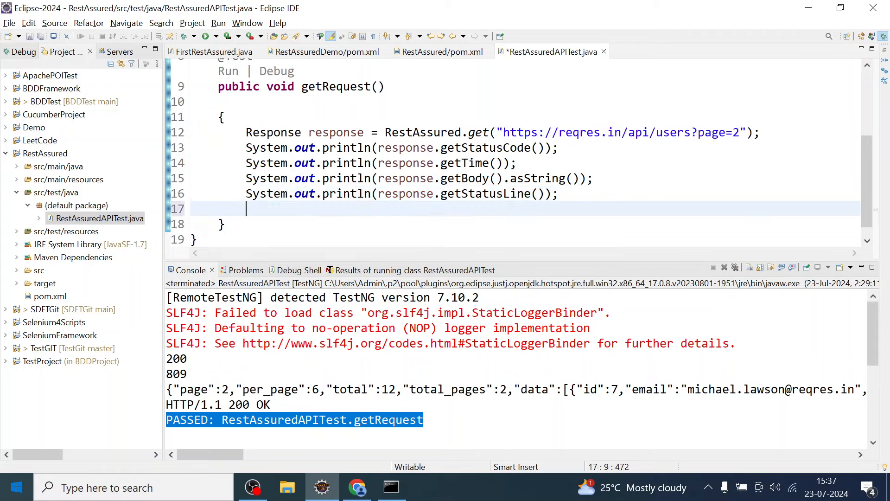
{"action": "right_click", "coordinate": [312, 209]}
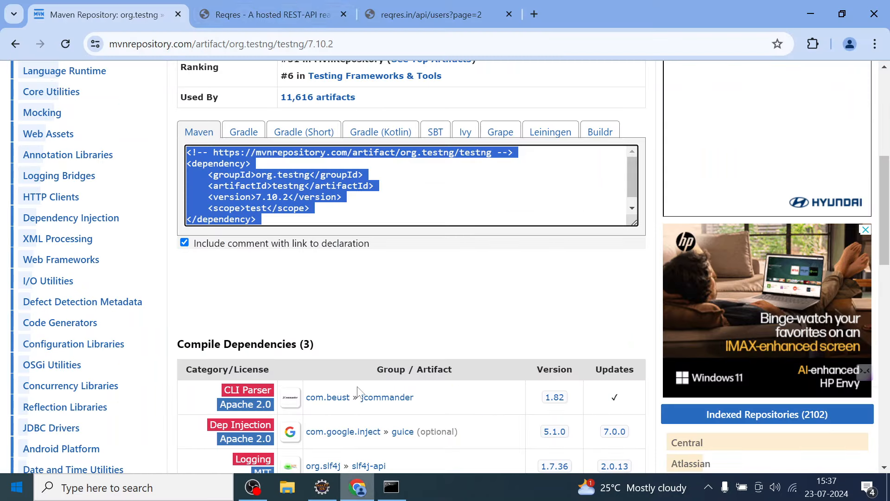
Step: View the reqres.in /api/users/2 response, then open api/users?page=2 in a new tab
{"action": "left_click", "coordinate": [267, 15]}
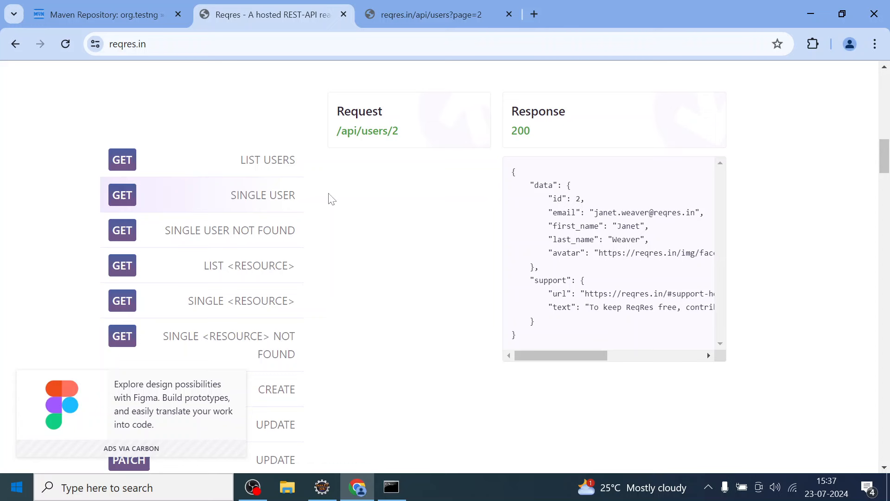
{"action": "mouse_move", "coordinate": [368, 130]}
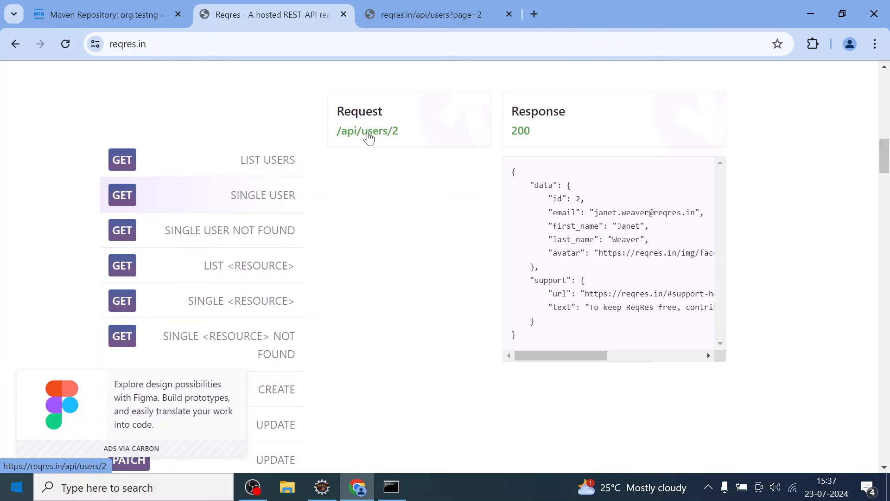
{"action": "left_click", "coordinate": [367, 131]}
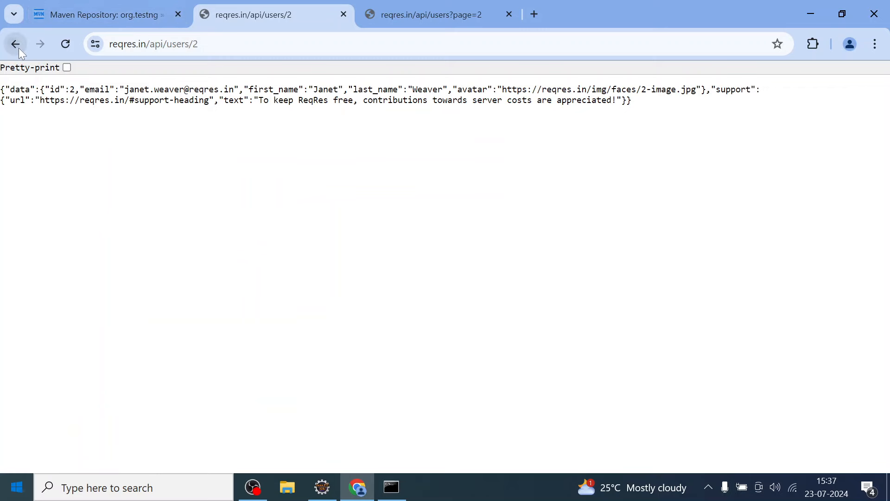
{"action": "left_click", "coordinate": [14, 44]}
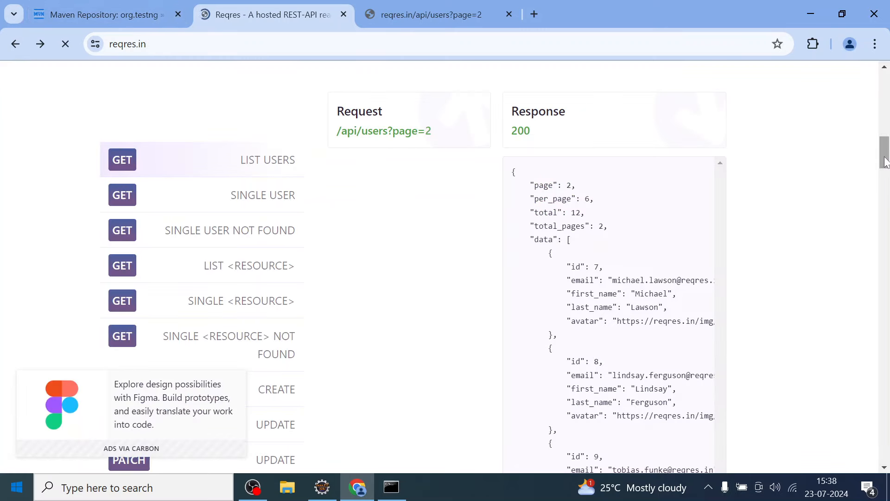
{"action": "scroll", "scroll_direction": "up", "scroll_amount": 3}
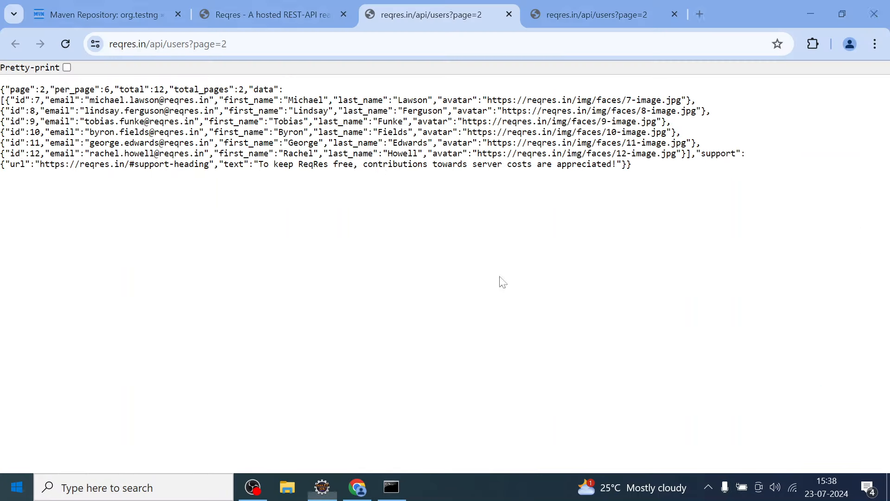
{"action": "mouse_move", "coordinate": [158, 253]}
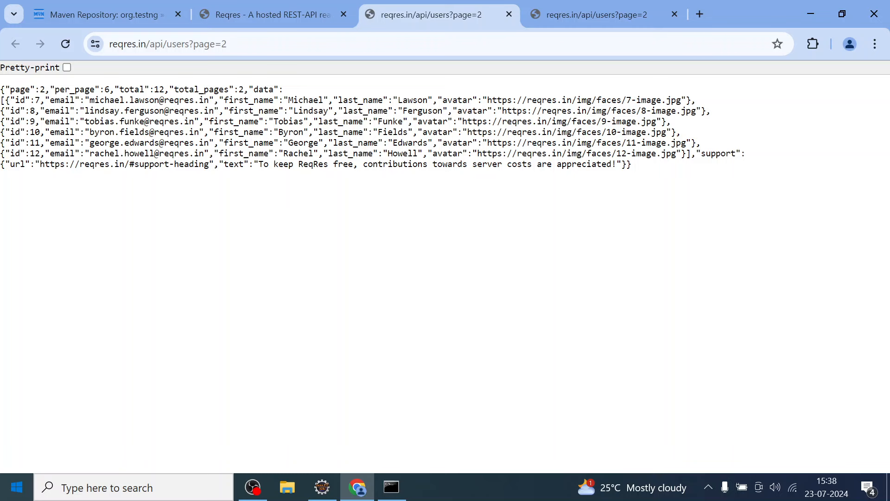
{"action": "mouse_move", "coordinate": [302, 248]}
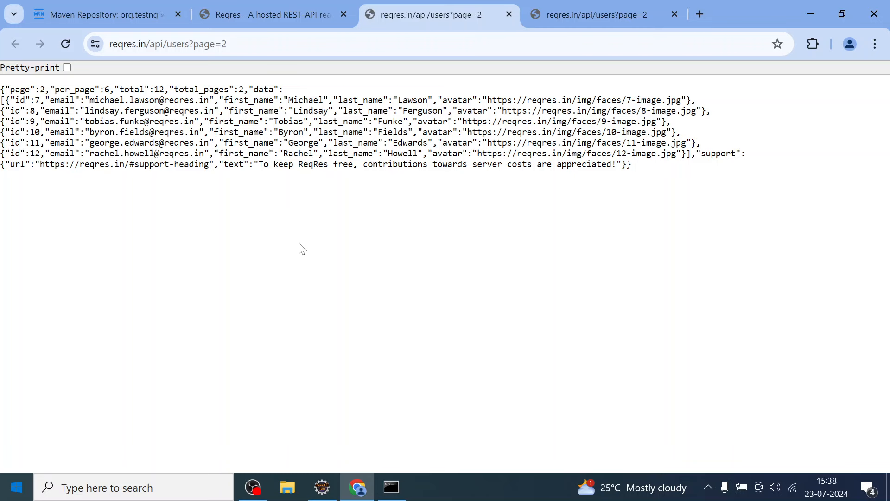
{"action": "mouse_move", "coordinate": [295, 254]}
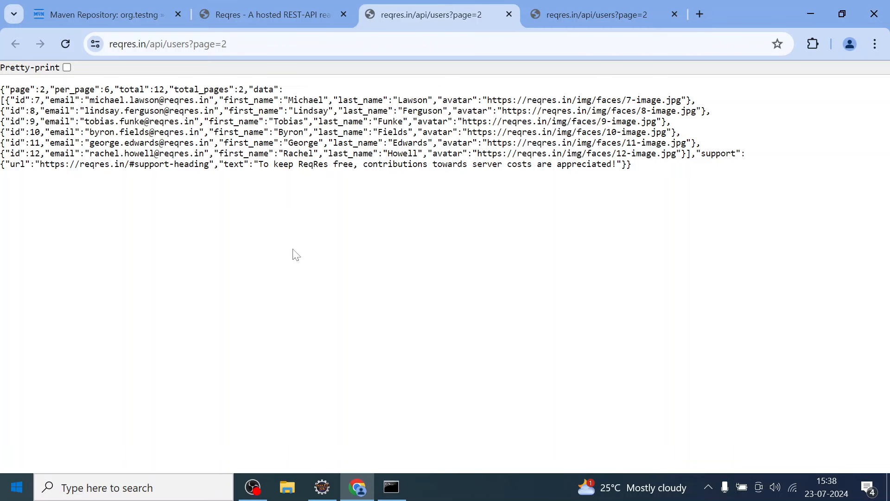
{"action": "left_click", "coordinate": [321, 487]}
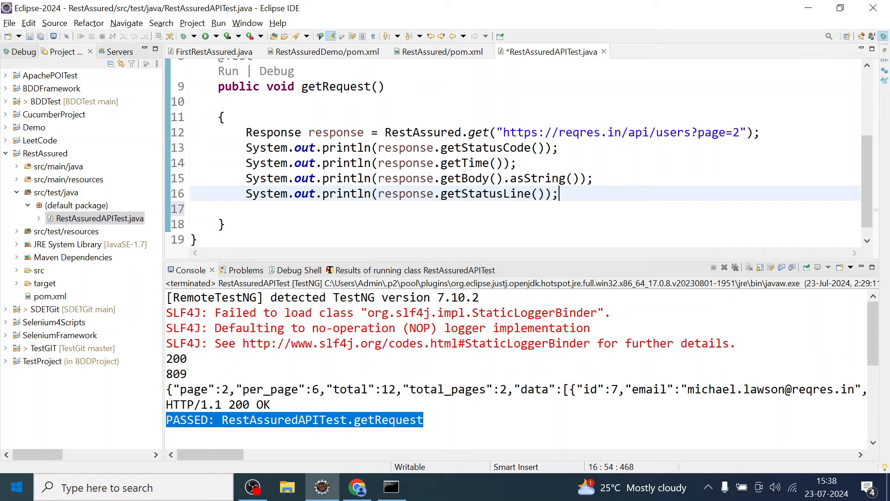
Step: Highlight status 200 in the console and list All Tests, selecting the passed getRequest
{"action": "left_click", "coordinate": [176, 359]}
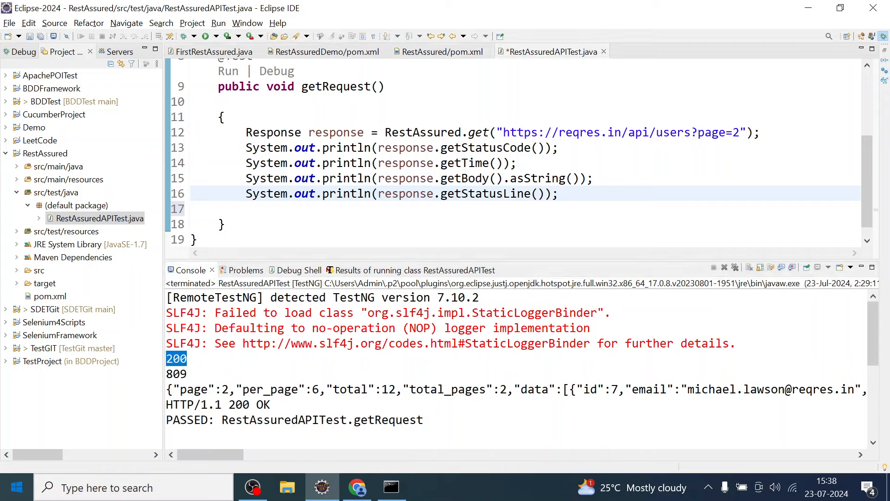
{"action": "mouse_move", "coordinate": [363, 275]}
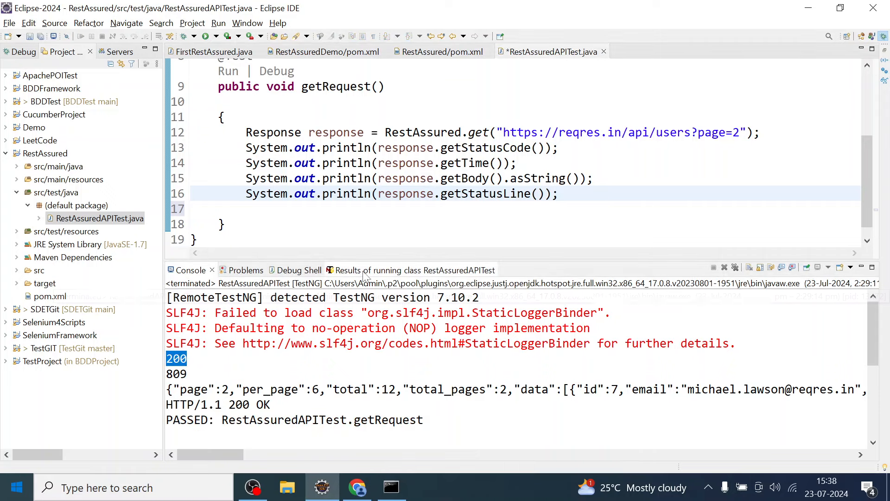
{"action": "left_click", "coordinate": [409, 270]}
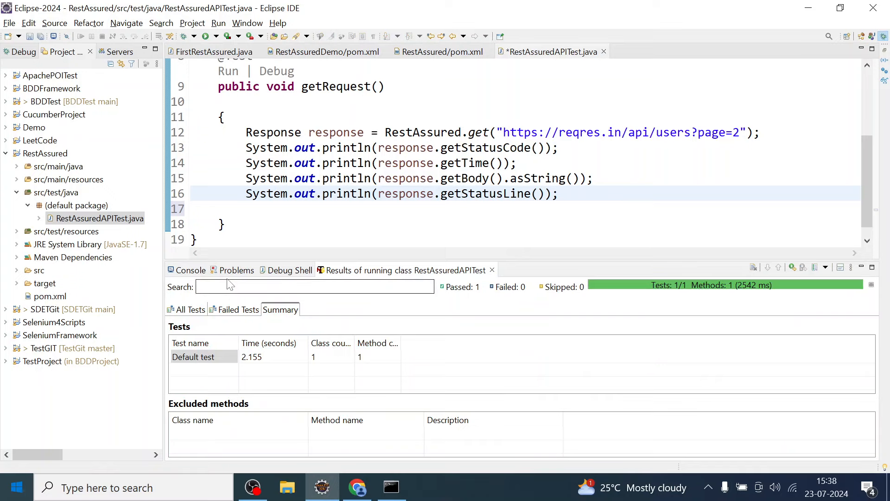
{"action": "left_click", "coordinate": [191, 270]}
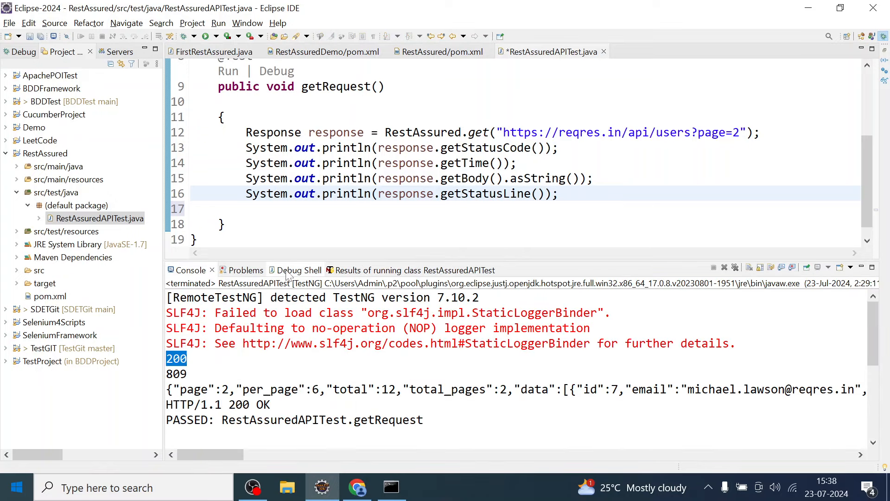
{"action": "left_click", "coordinate": [409, 269]}
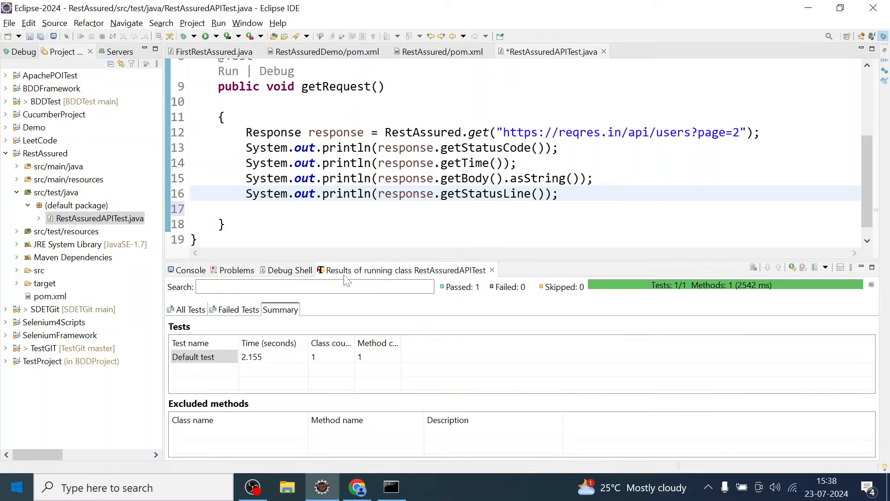
{"action": "left_click", "coordinate": [186, 310]}
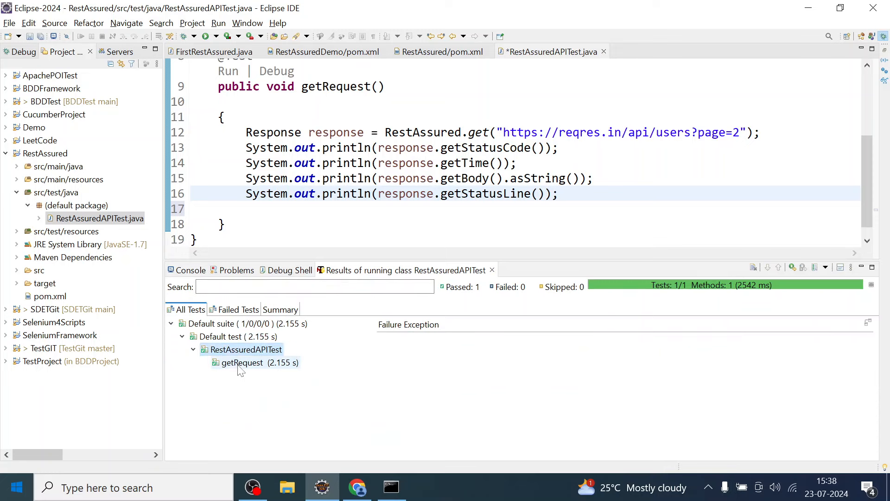
{"action": "left_click", "coordinate": [242, 362]}
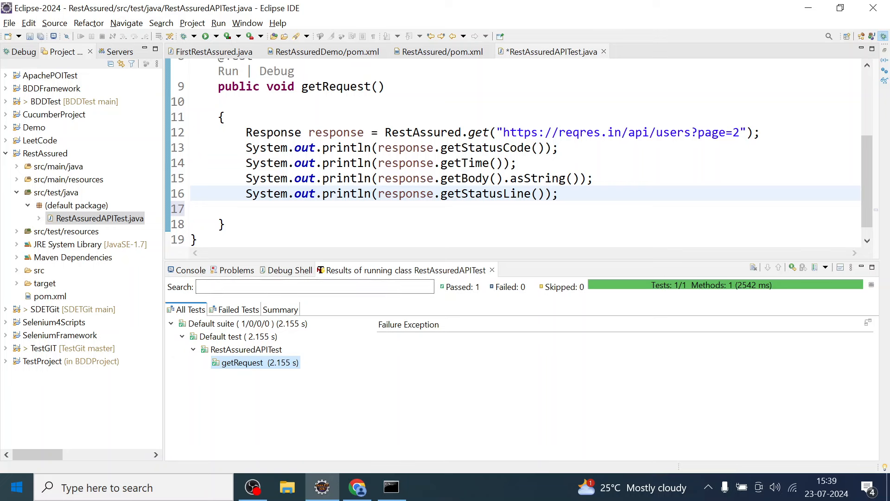
{"action": "left_click_drag", "start_coordinate": [246, 132], "coordinate": [246, 209]}
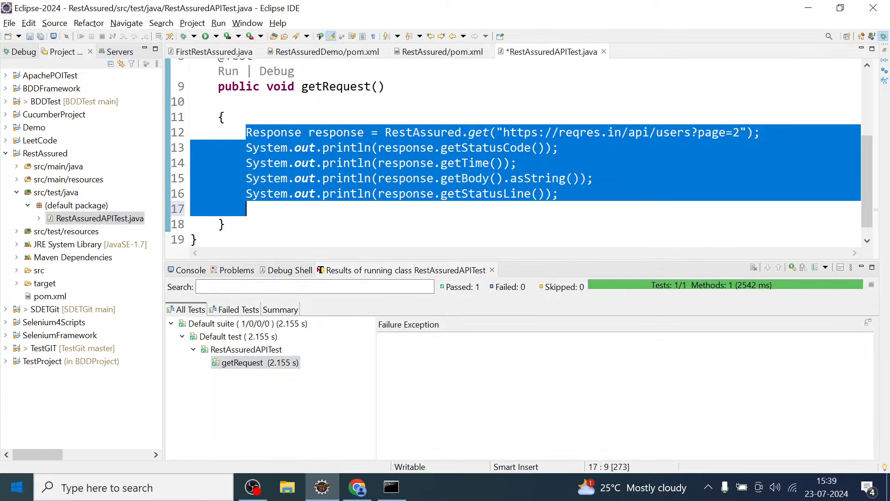
Step: Start declaring an int actualRes variable on the blank line after the prints
{"action": "left_click", "coordinate": [558, 193]}
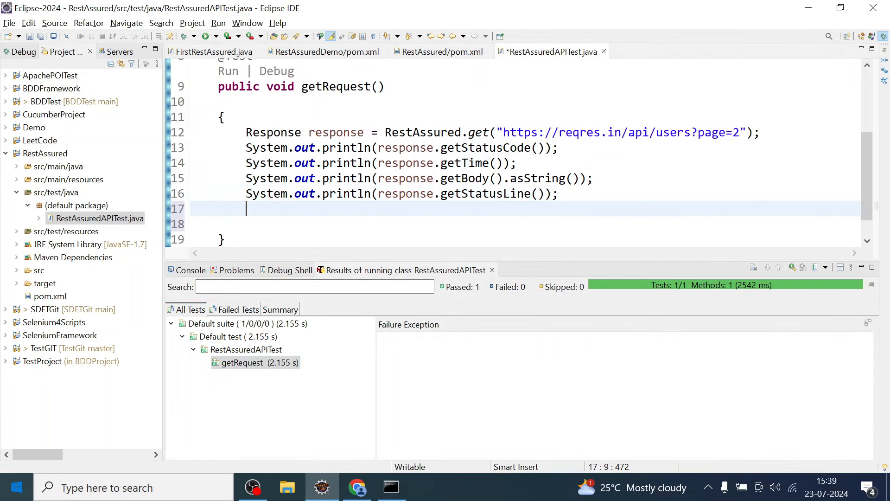
{"action": "type", "text": "int"}
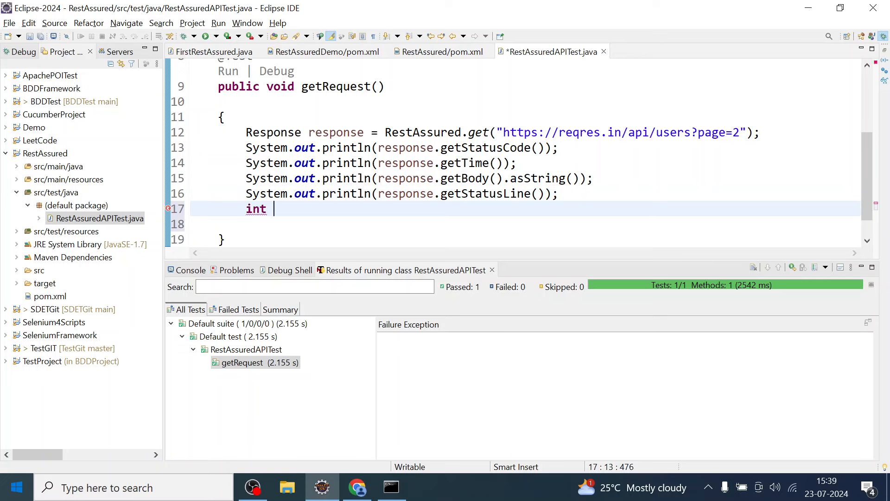
{"action": "type", "text": "actu"}
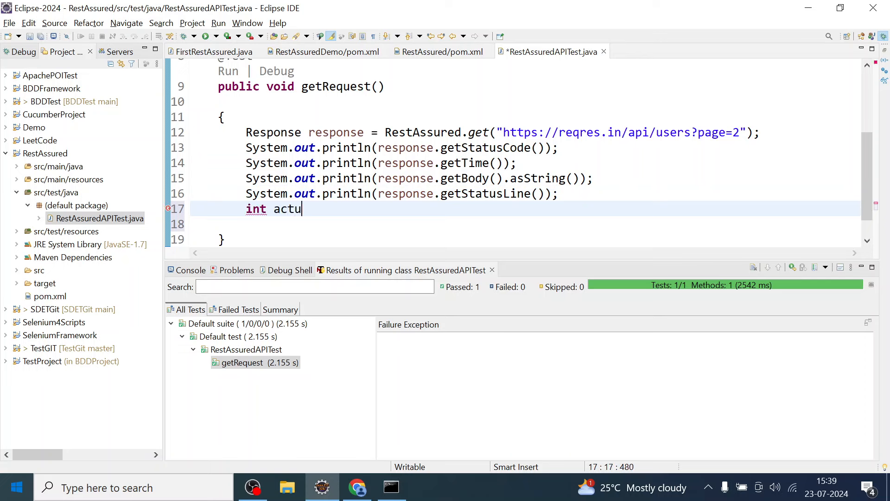
{"action": "type", "text": "alRes="}
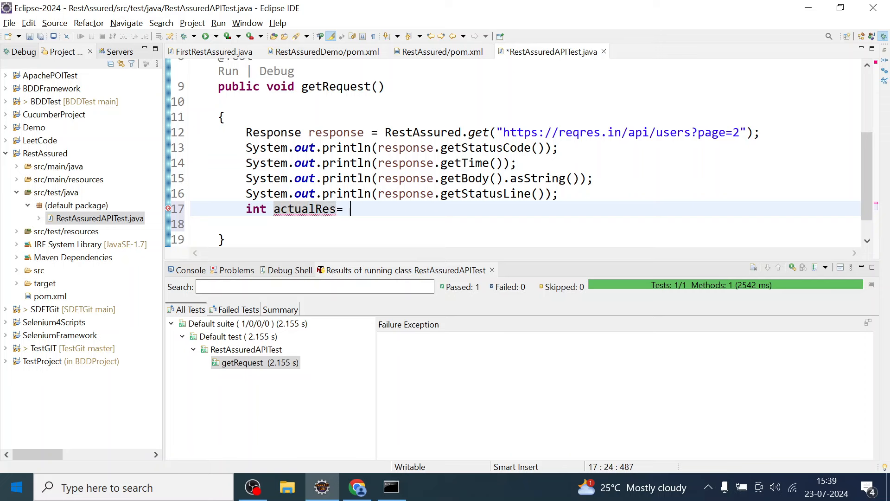
{"action": "type", "text": "response.statusCode();"}
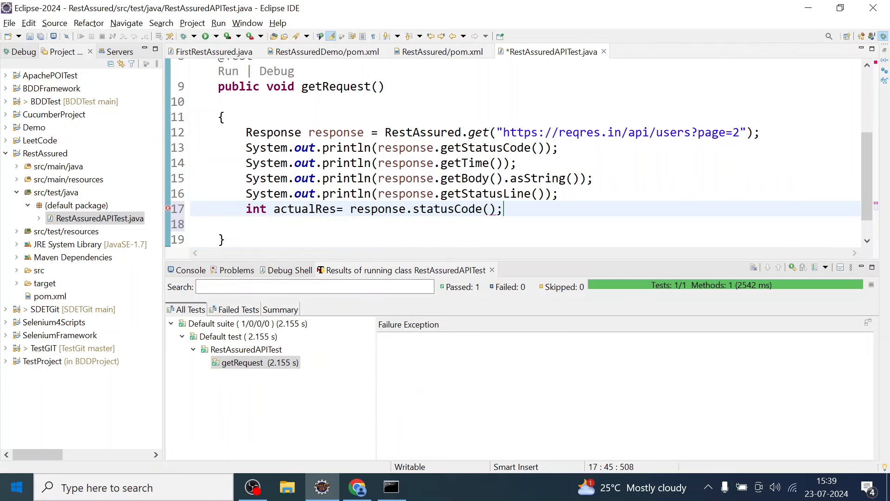
Step: Add Assert.assertEquals(actualRes, 200) using the content-assist suggestion
{"action": "type", "text": "A"}
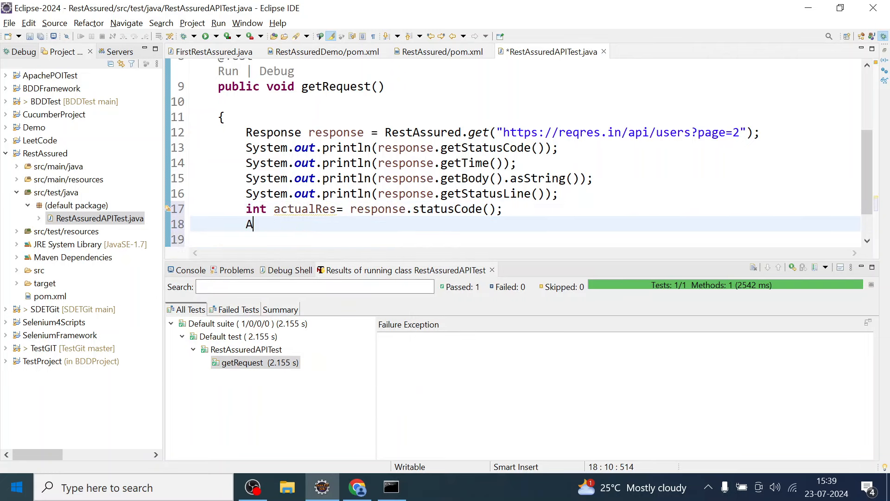
{"action": "type", "text": "ssert"}
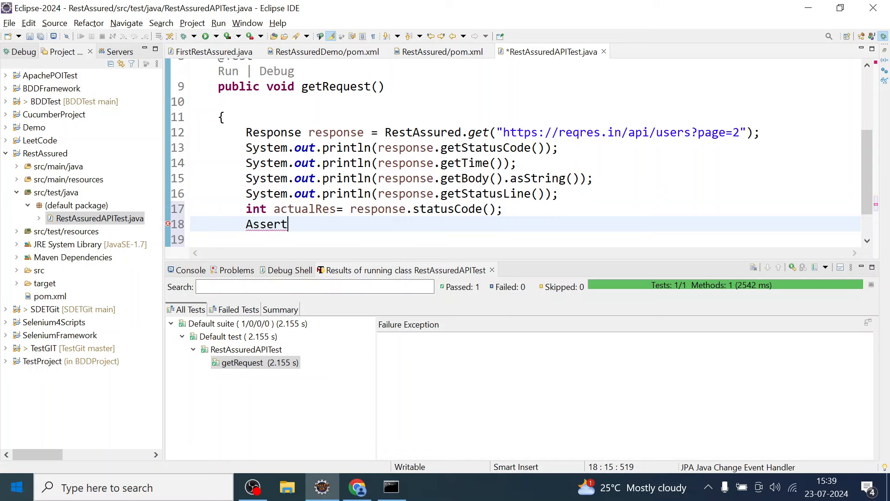
{"action": "type", "text": ".ass"}
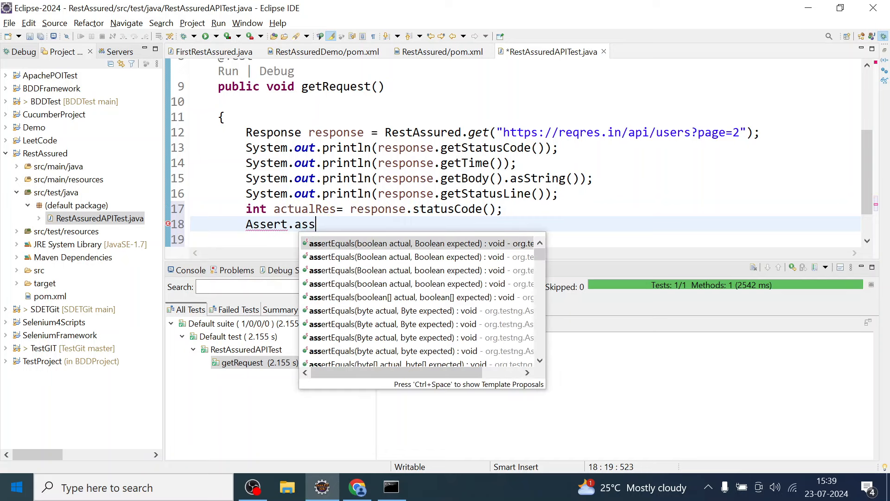
{"action": "left_click", "coordinate": [417, 243]}
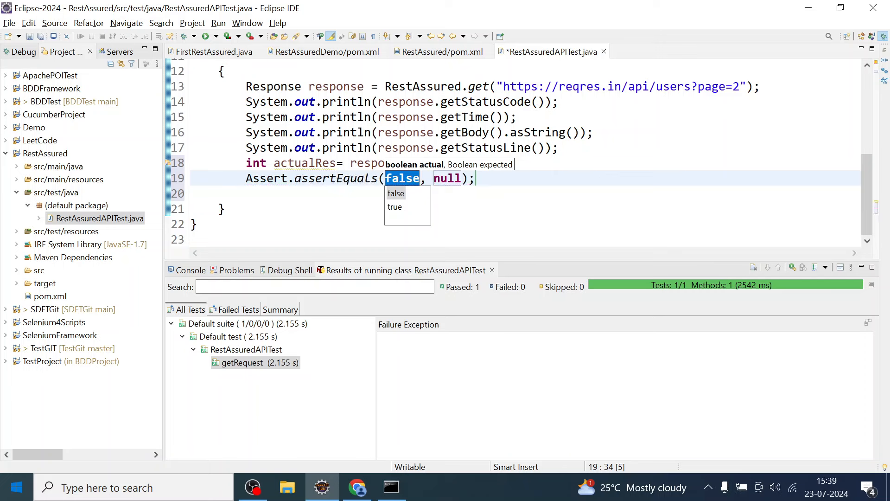
{"action": "mouse_move", "coordinate": [432, 206]}
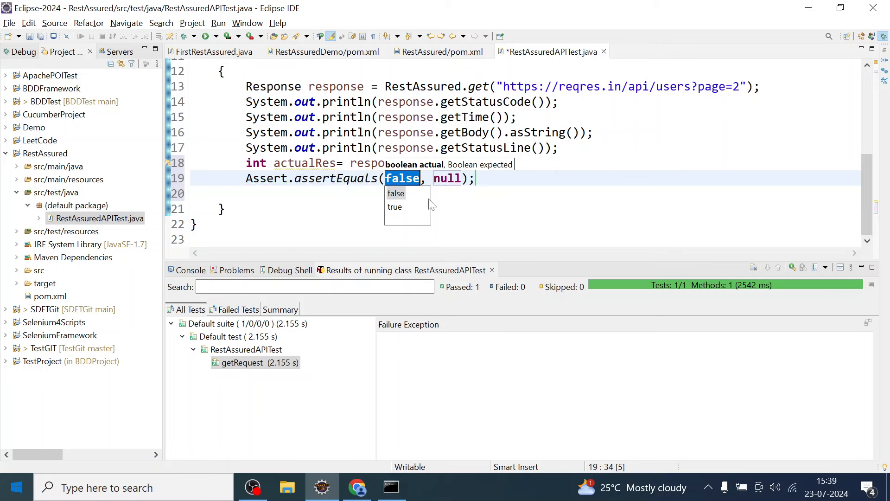
{"action": "type", "text": "a"}
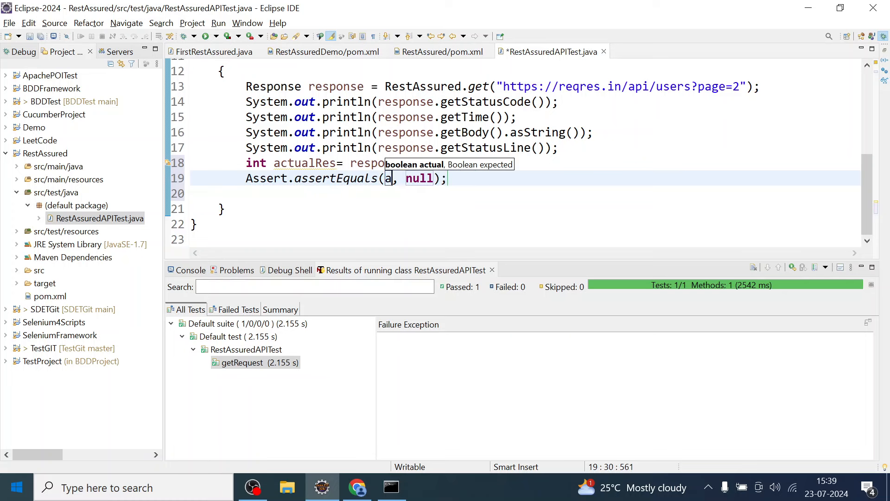
{"action": "type", "text": "ctual"}
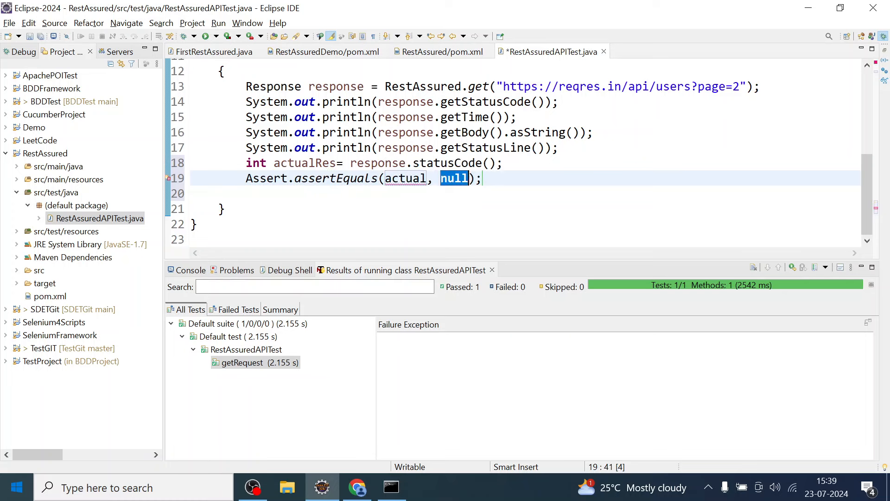
{"action": "double_click", "coordinate": [305, 162]}
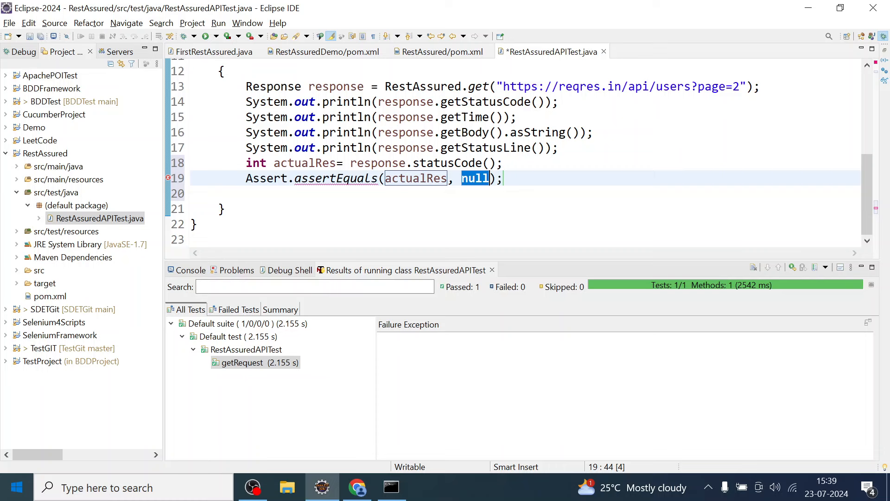
{"action": "type", "text": "200"}
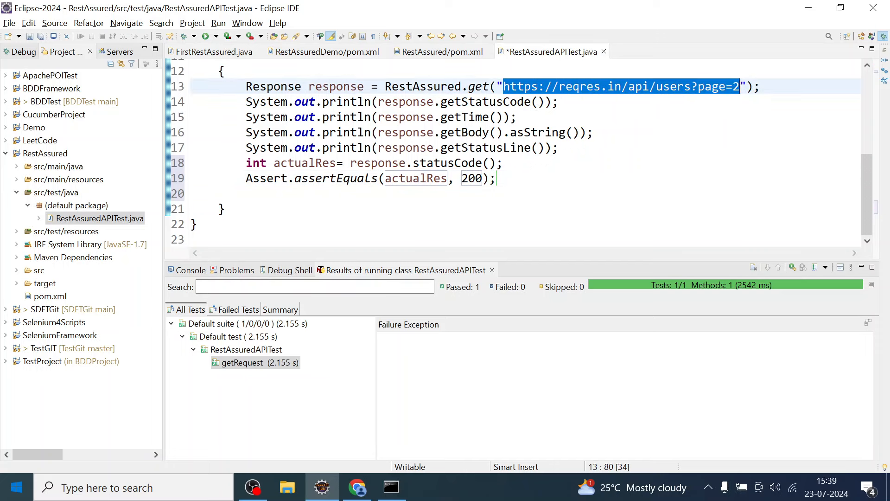
{"action": "left_click", "coordinate": [496, 177]}
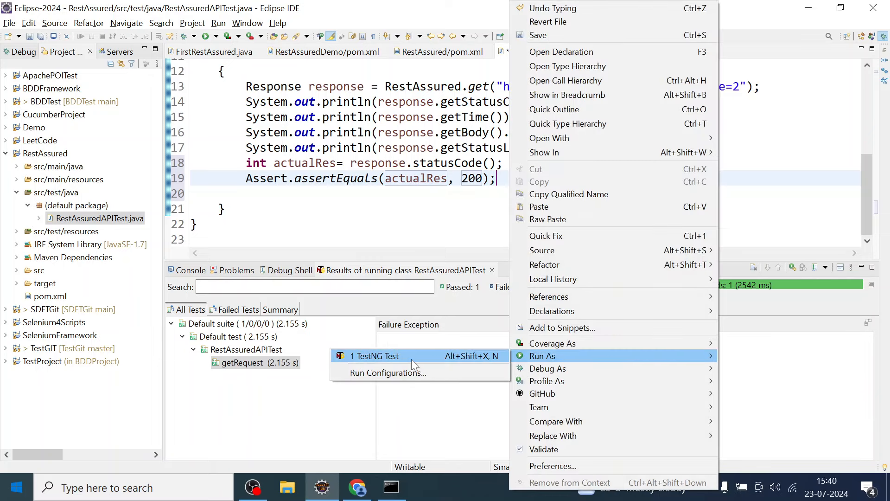
Step: Save and run the class as a TestNG test, then check the results list
{"action": "left_click", "coordinate": [373, 356]}
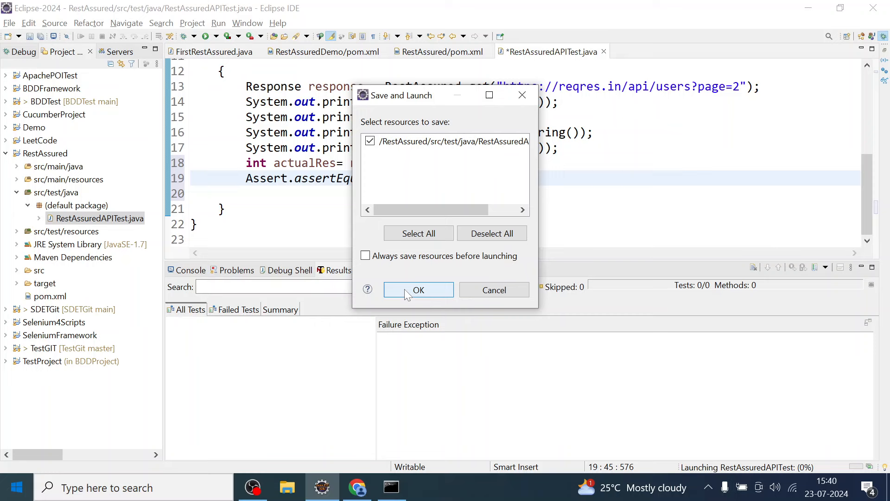
{"action": "left_click", "coordinate": [419, 289]}
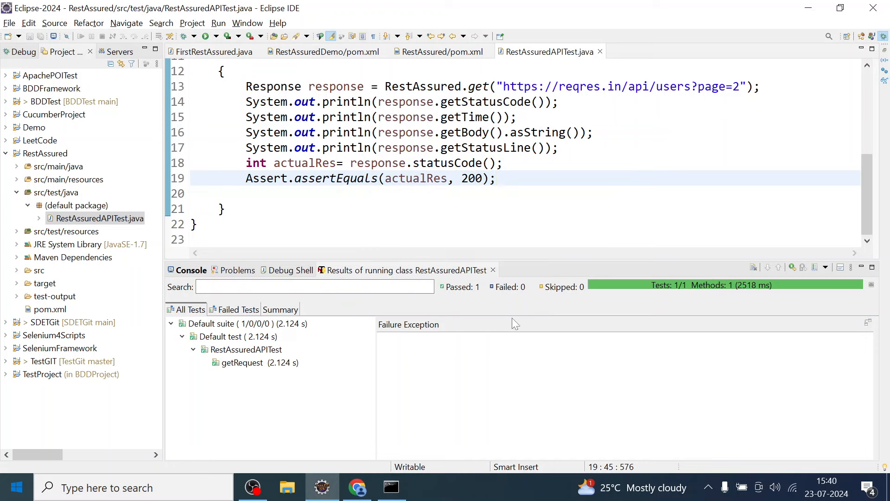
{"action": "left_click", "coordinate": [242, 362]}
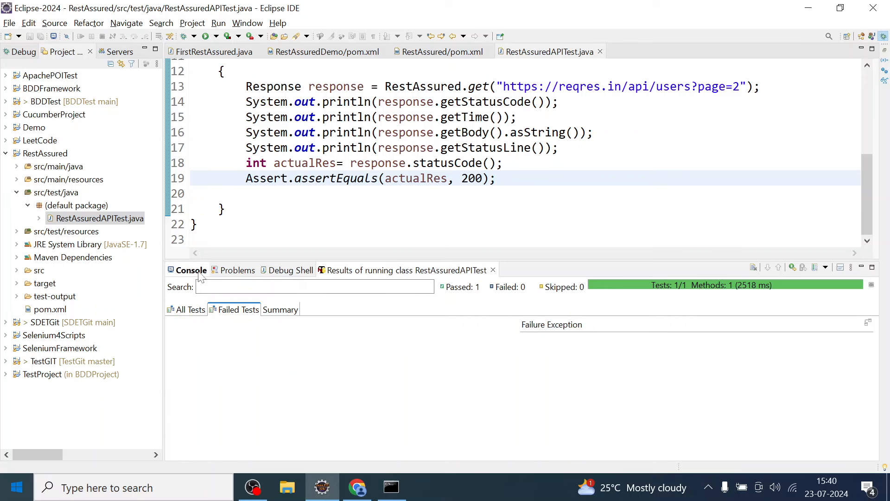
Step: Scroll the console output to HTTP/1.1 200 OK and highlight the PASSED getRequest entry
{"action": "left_click", "coordinate": [192, 270]}
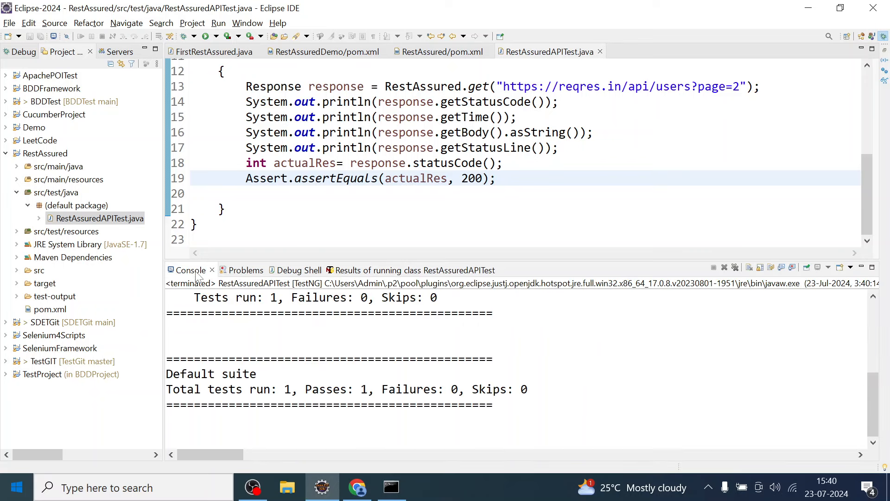
{"action": "scroll", "scroll_direction": "up", "scroll_amount": 3}
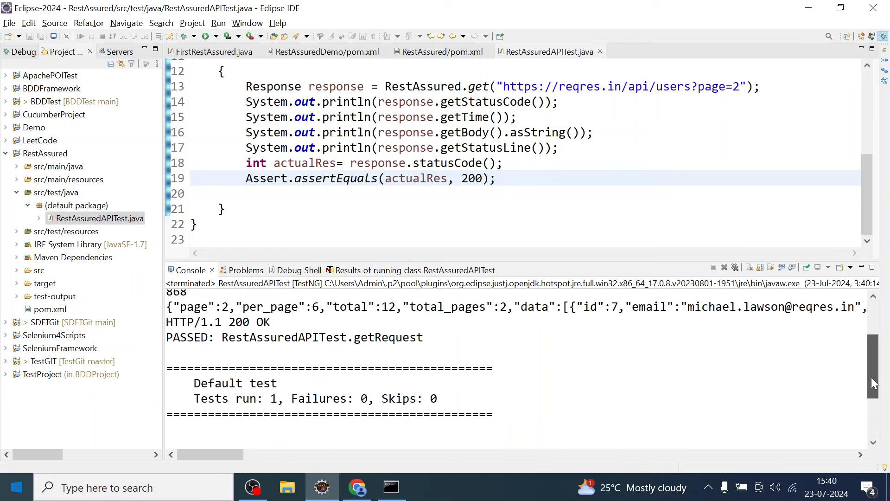
{"action": "scroll", "scroll_direction": "up", "scroll_amount": 3}
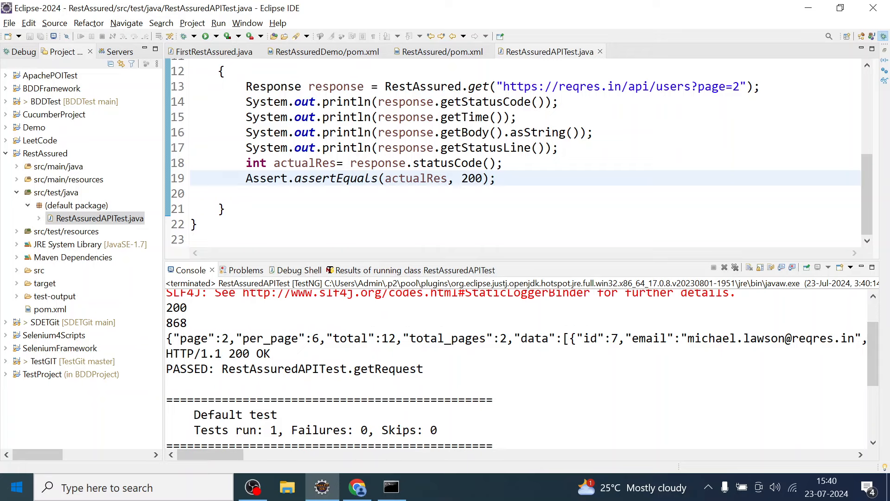
{"action": "left_click", "coordinate": [422, 368]}
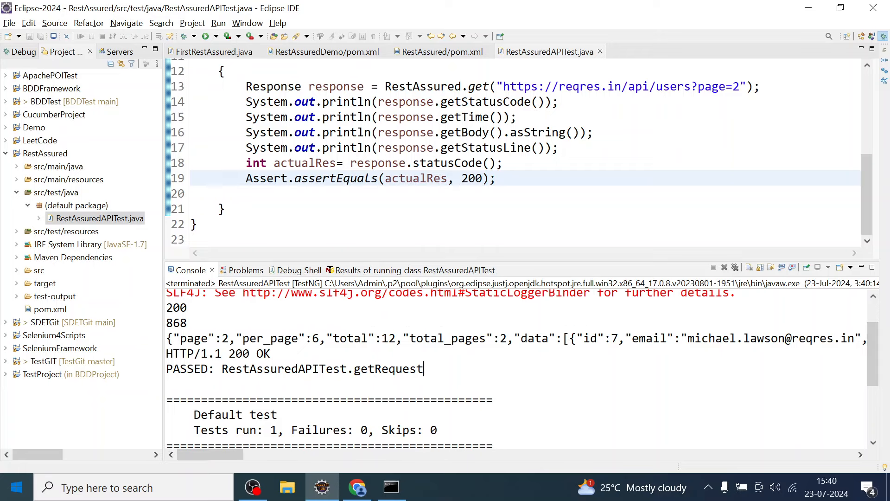
{"action": "double_click", "coordinate": [324, 368]}
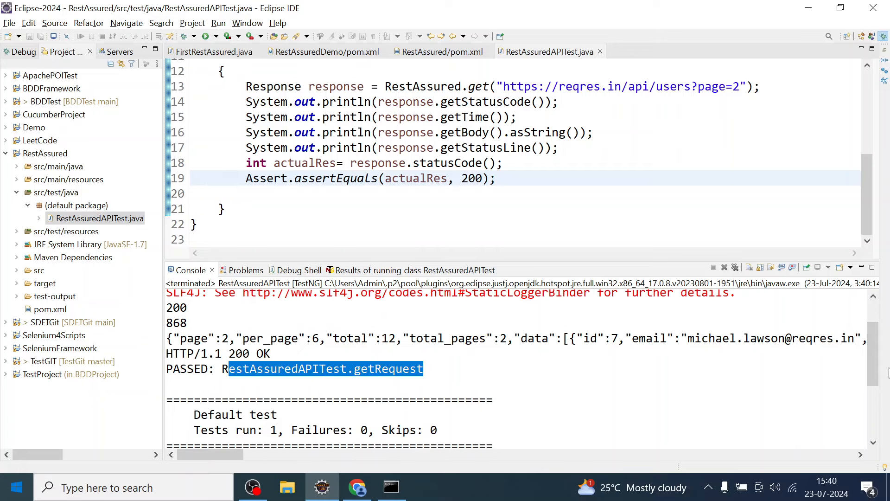
{"action": "scroll", "scroll_direction": "up", "scroll_amount": 3}
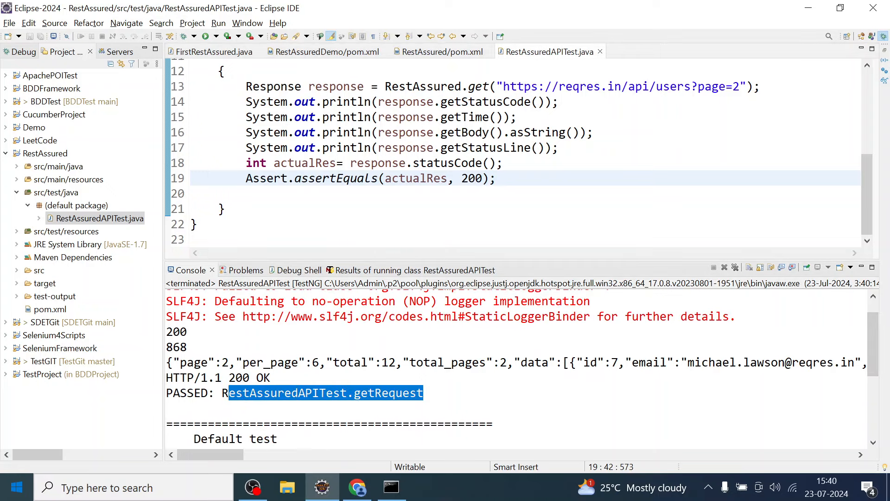
Step: Change the assertEquals expected status code in getRequest from 200 to 201
{"action": "left_click", "coordinate": [382, 178]}
{"action": "type", "text": "1"}
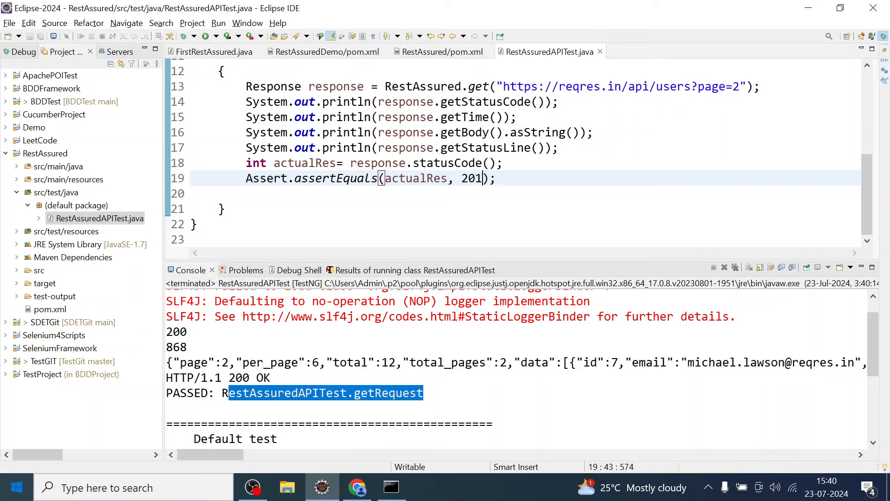
{"action": "right_click", "coordinate": [369, 177]}
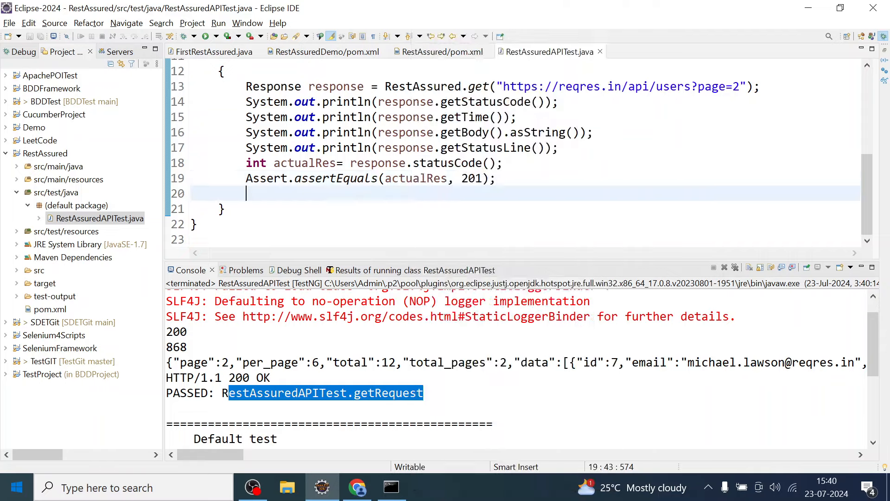
{"action": "double_click", "coordinate": [417, 178]}
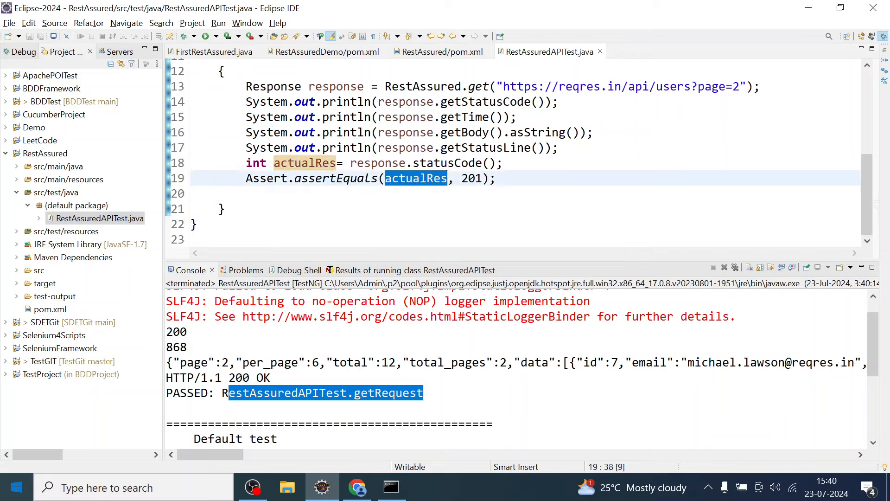
{"action": "double_click", "coordinate": [471, 178]}
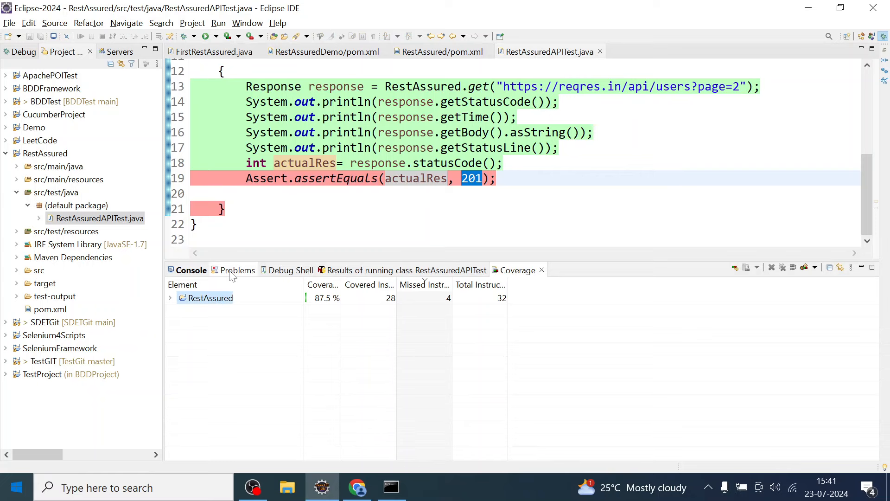
Step: Scroll the console to AssertionError expected [201] but found [200] and highlight 'expected'
{"action": "left_click", "coordinate": [191, 270]}
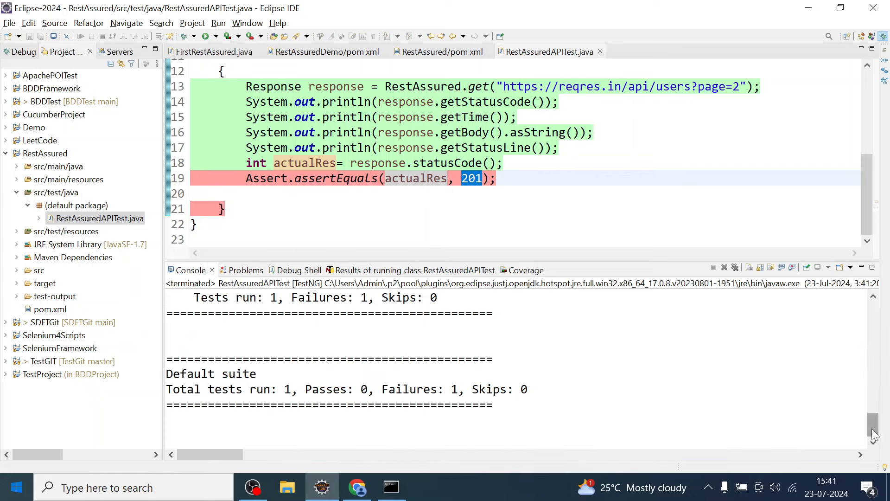
{"action": "scroll", "scroll_direction": "up", "scroll_amount": 3}
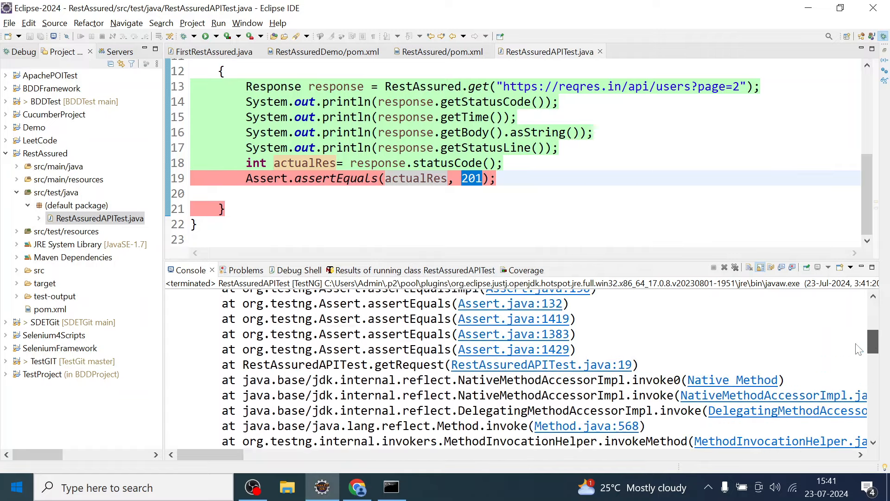
{"action": "scroll", "scroll_direction": "up", "scroll_amount": 3}
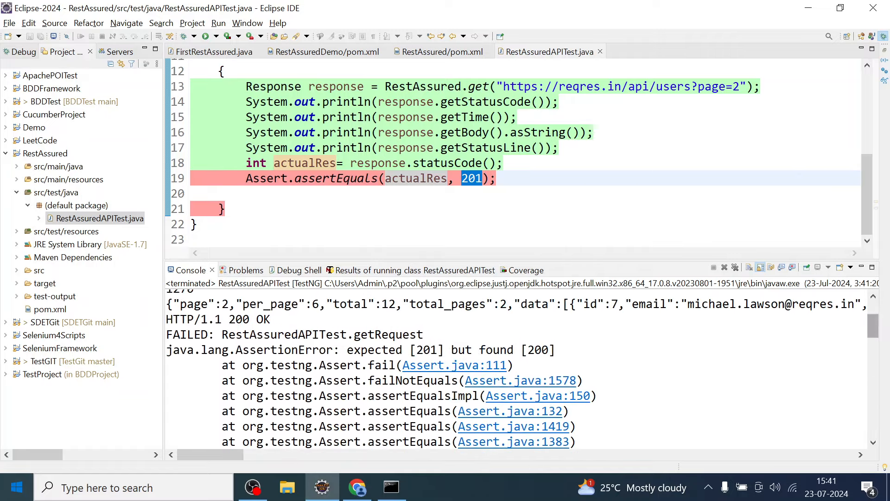
{"action": "double_click", "coordinate": [373, 350]}
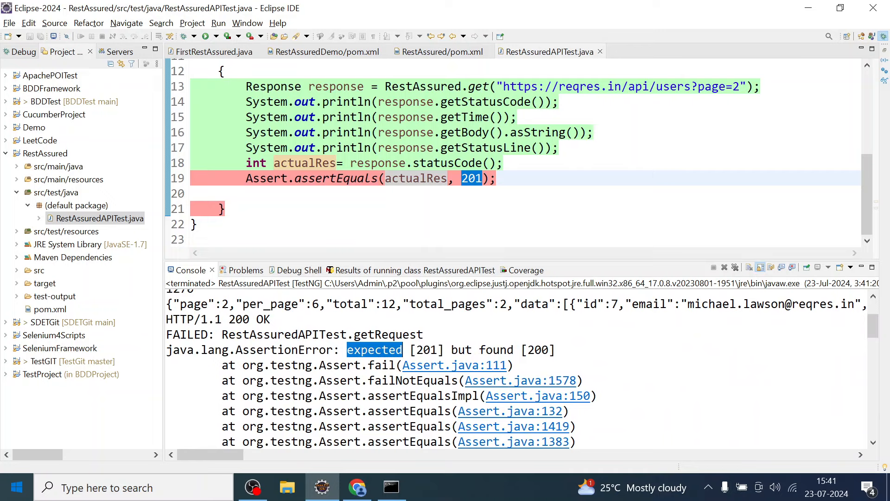
{"action": "double_click", "coordinate": [304, 162]}
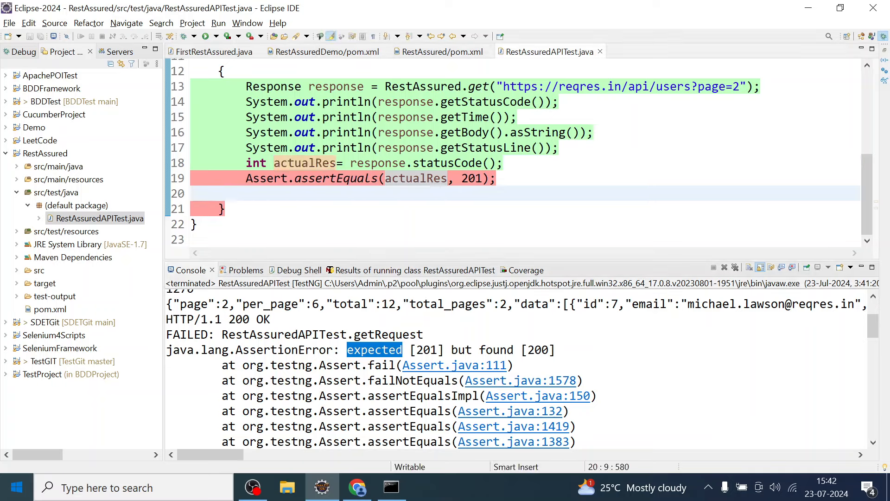
{"action": "left_click", "coordinate": [246, 193]}
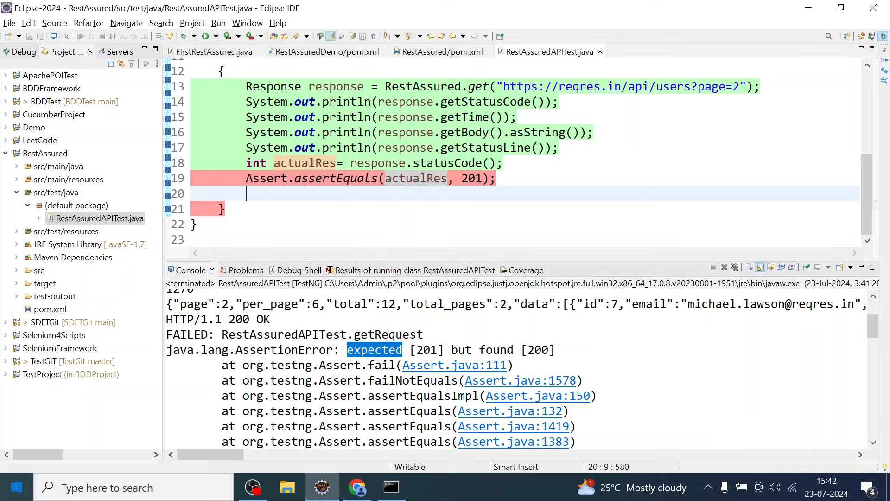